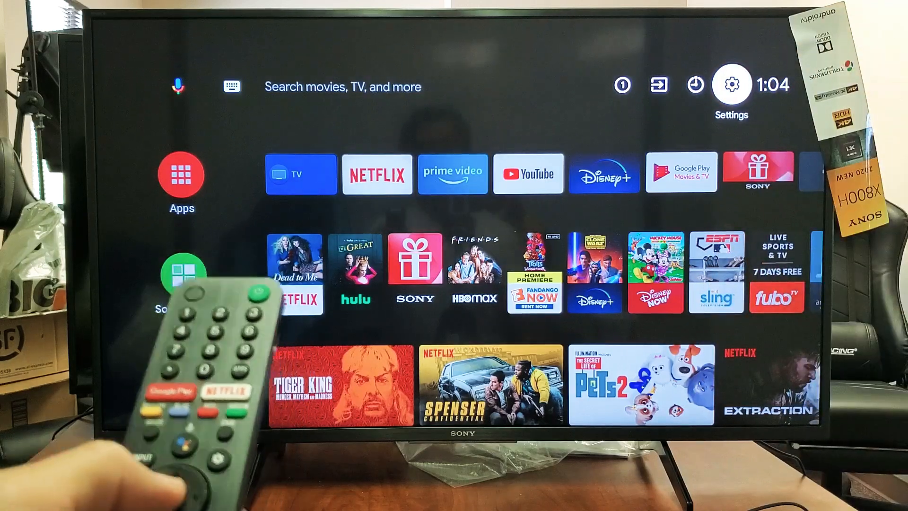
Reach Device Preferences in the TV Settings and scroll down to Apple AirPlay & HomeKit
left_click(731, 85)
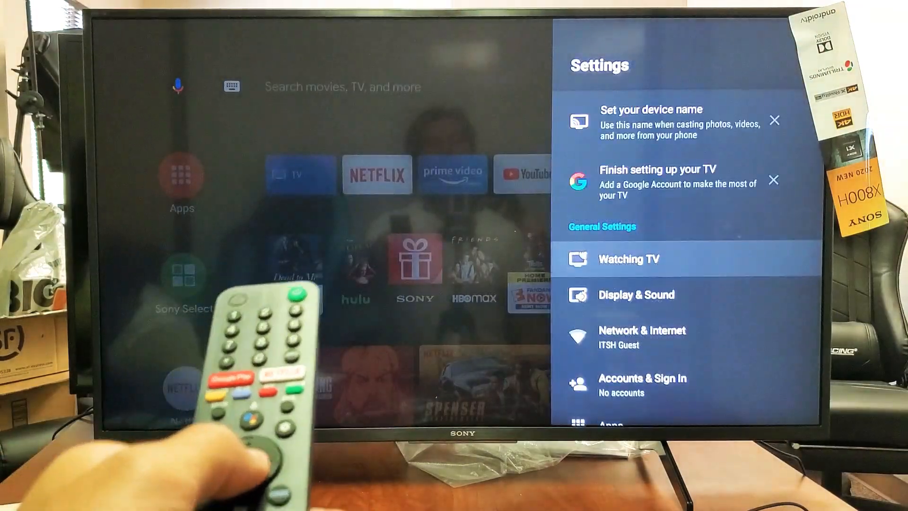
key("down")
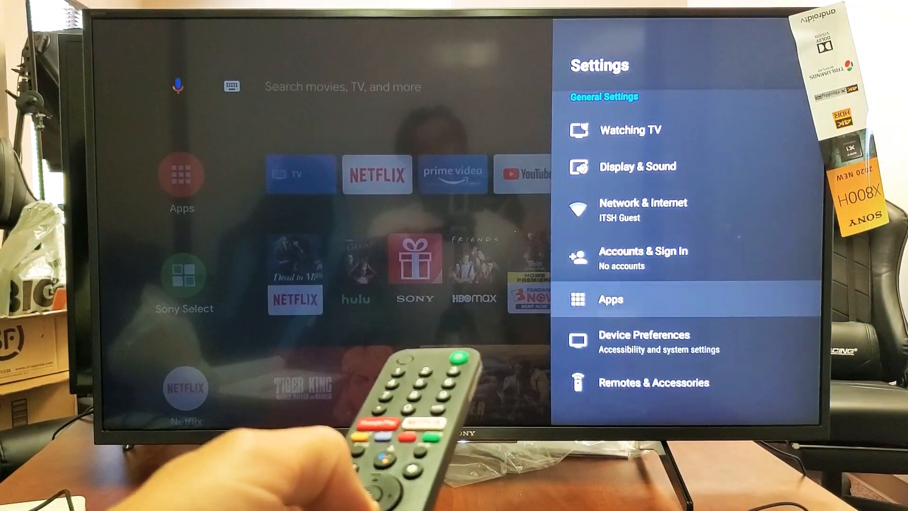
key("down")
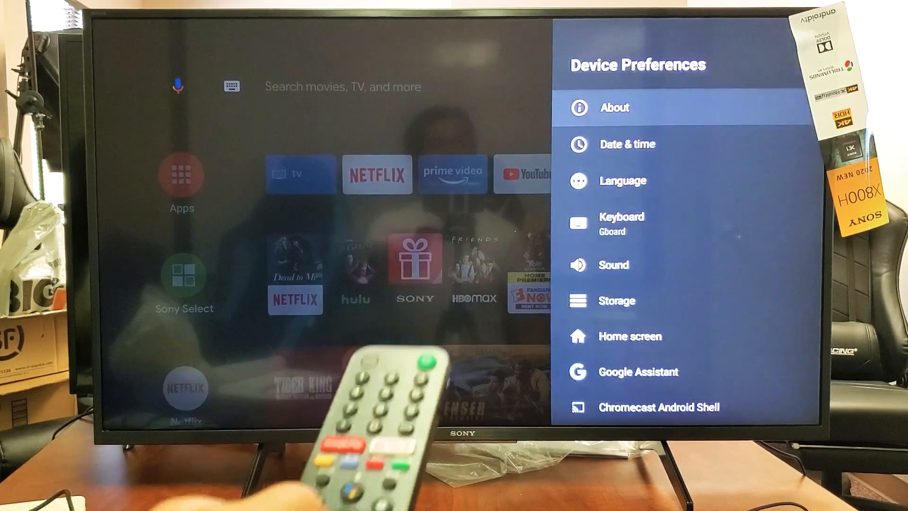
scroll("down", 3)
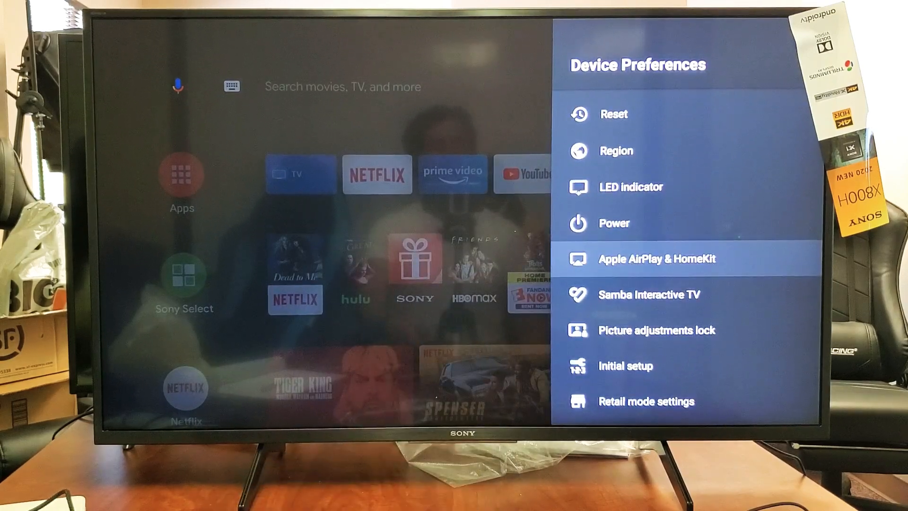
left_click(657, 258)
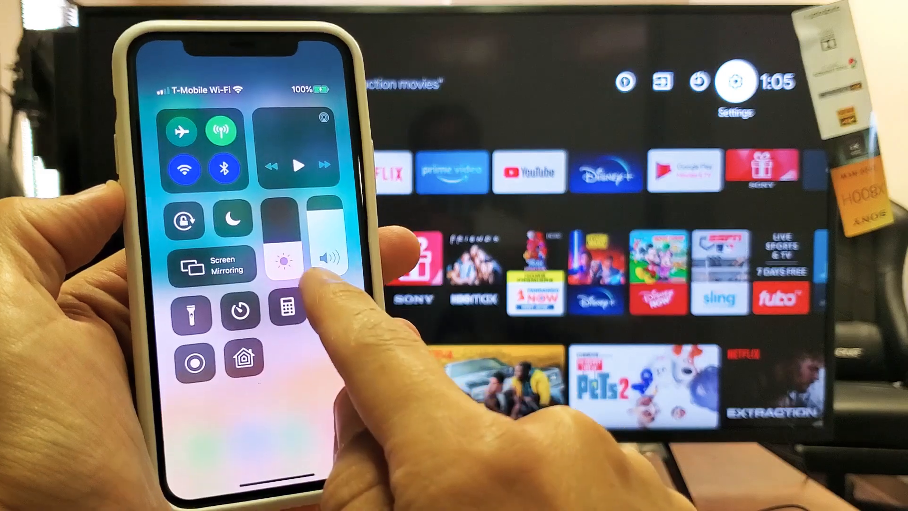
Start Screen Mirroring from Control Center with the Sony XBR TV as the target
left_click(213, 266)
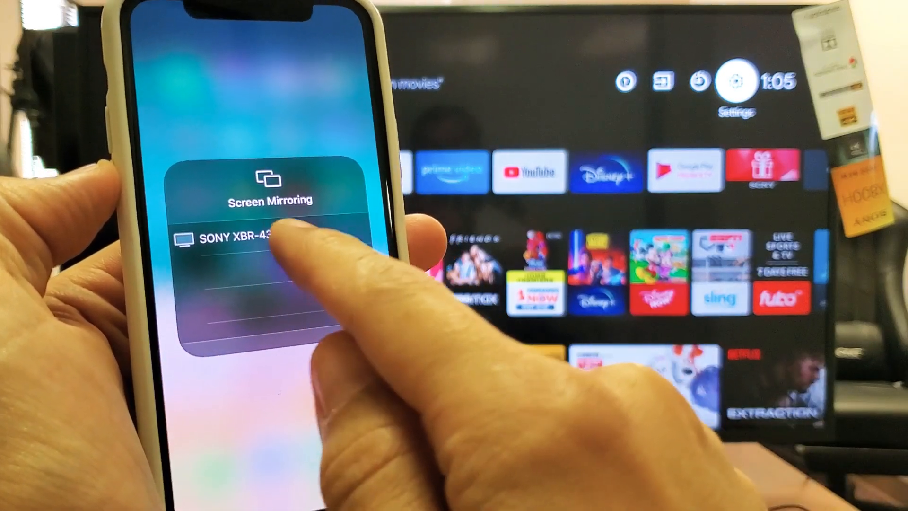
left_click(254, 238)
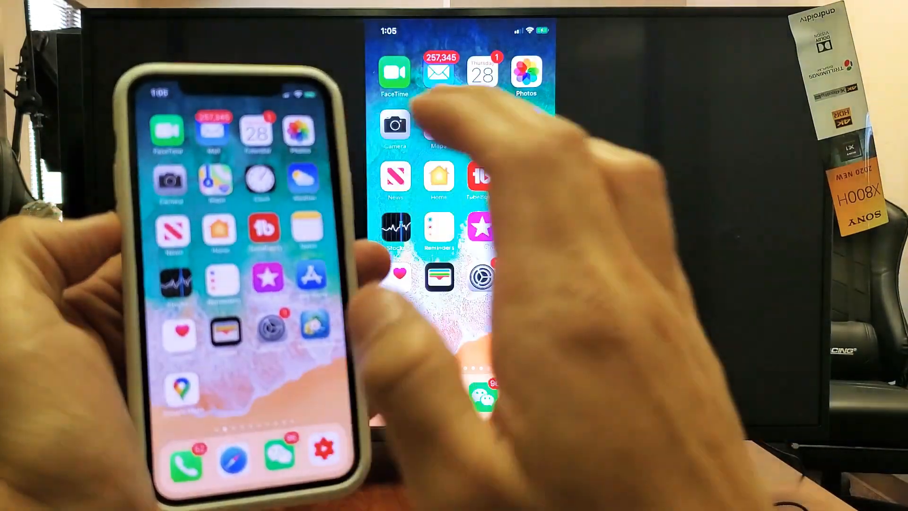
Launch the Photos app on the iPhone while its home screen is mirrored to the TV
left_click(524, 74)
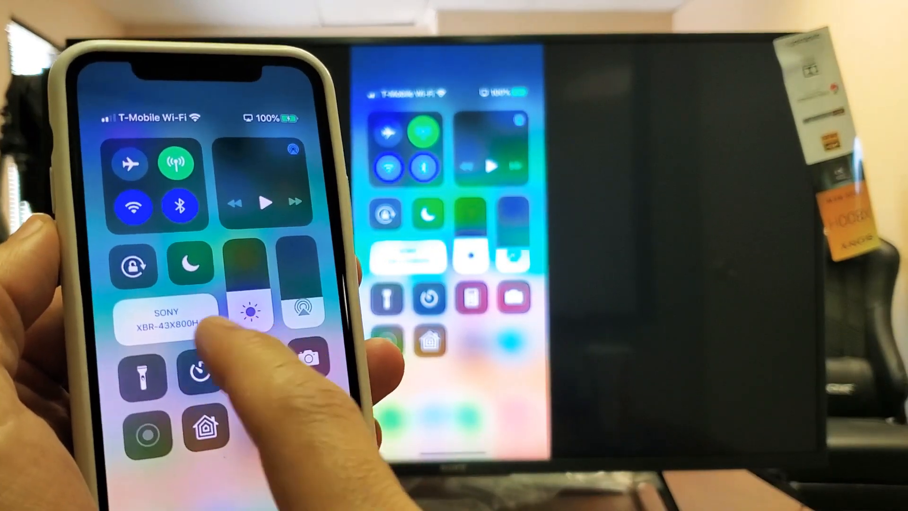
Stop mirroring to the SONY XBR-43X800H from its Control Center tile, leaving the TV dark
left_click(166, 313)
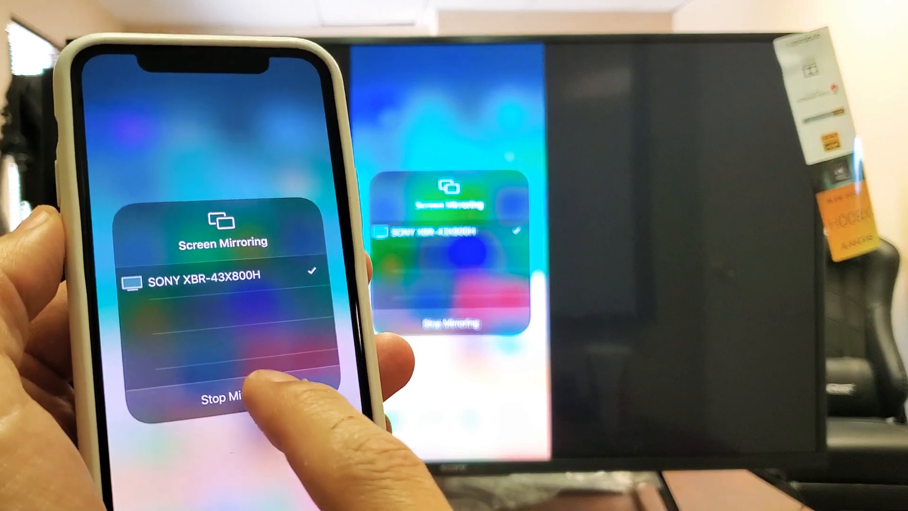
left_click(222, 400)
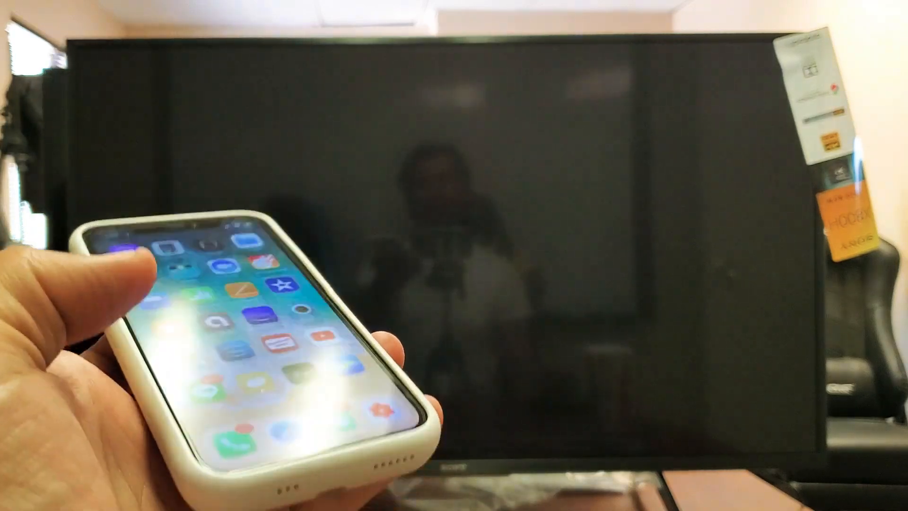